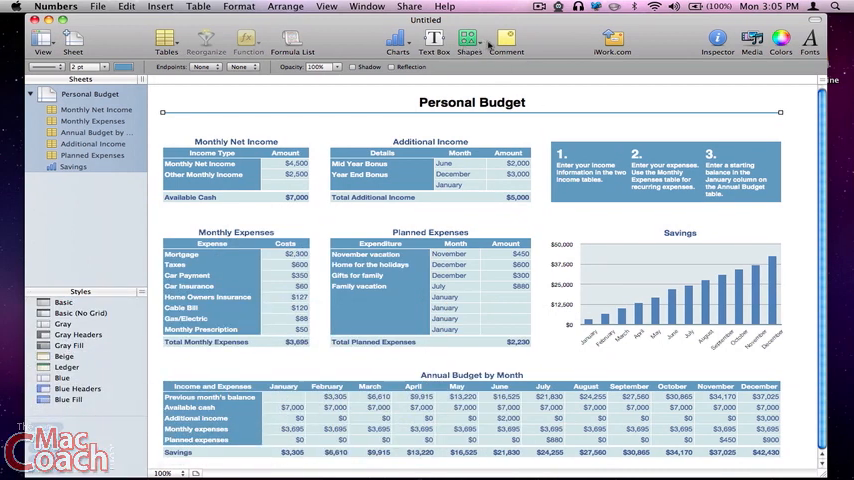
mouse_move(506, 40)
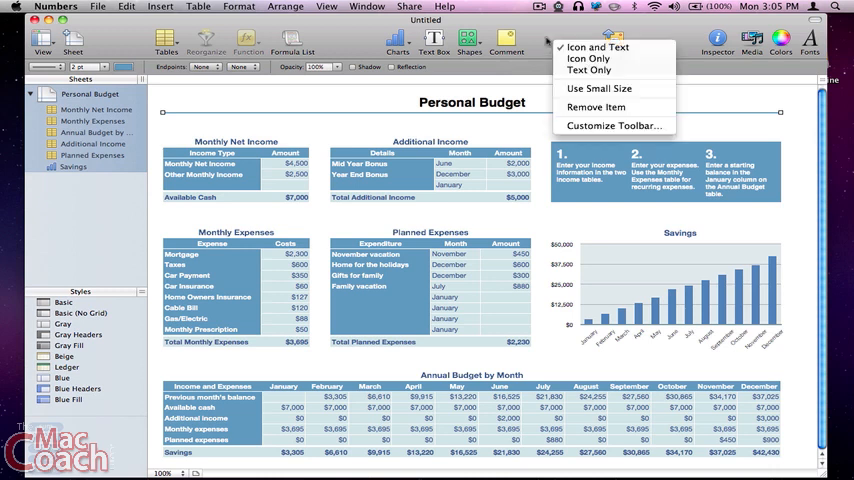
mouse_move(587, 58)
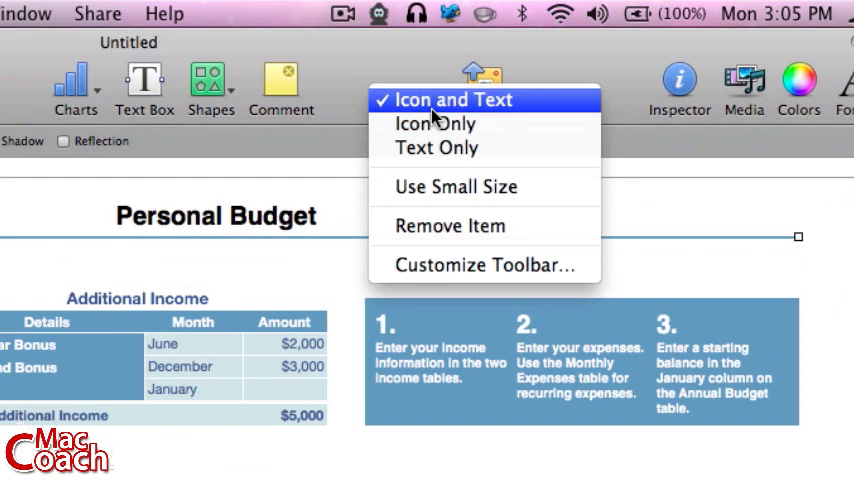
mouse_move(295, 102)
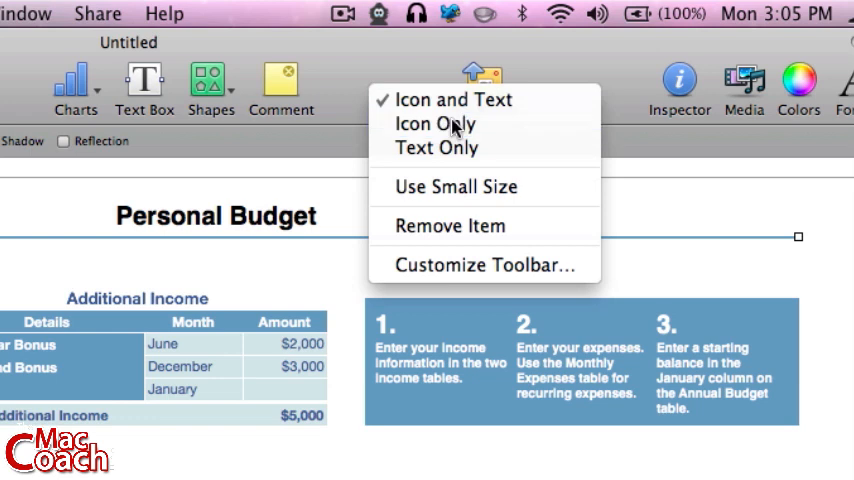
Shrink the toolbar to small size, restore regular size, and reopen its display options
click(434, 123)
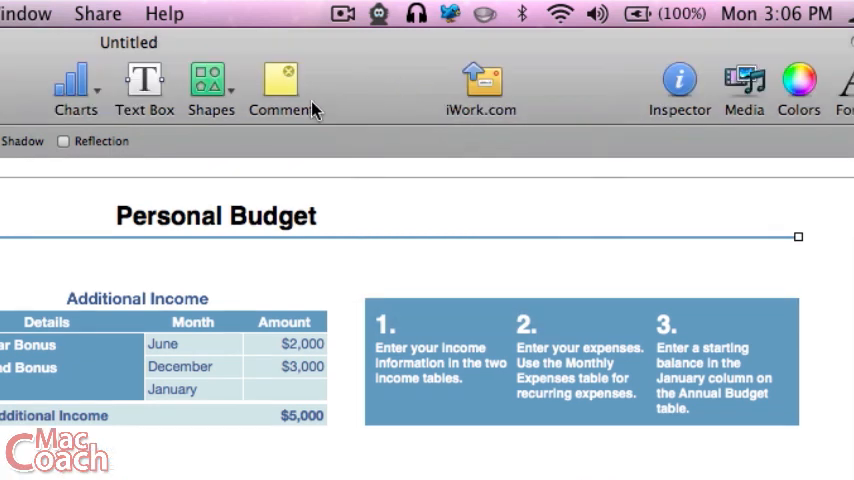
mouse_move(370, 95)
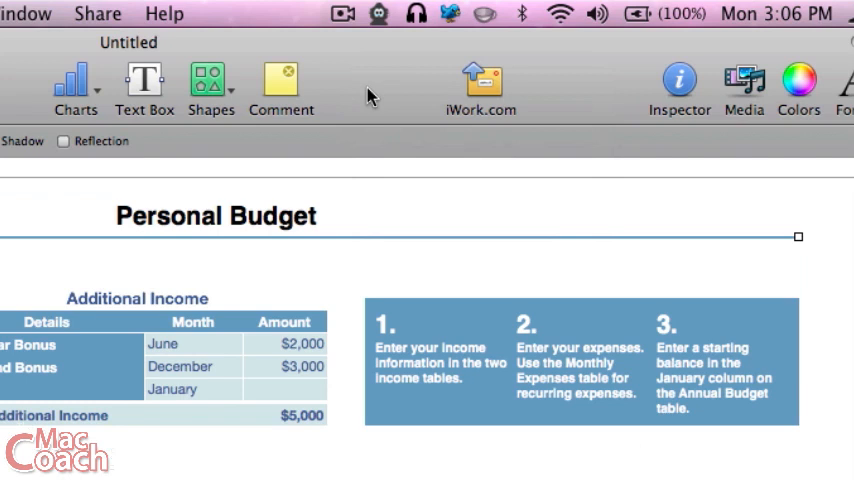
right_click(481, 82)
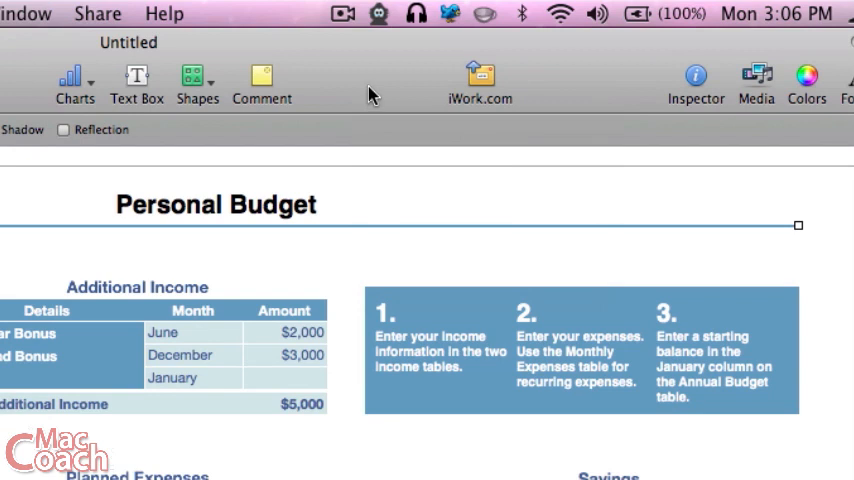
right_click(480, 80)
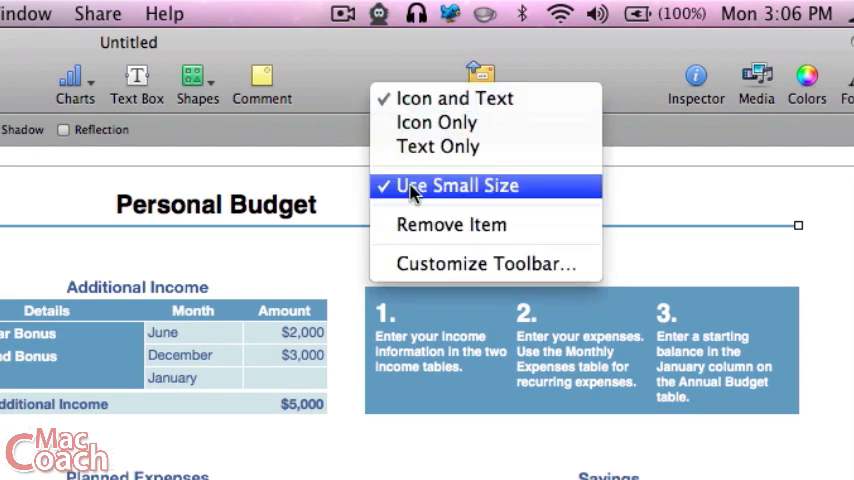
click(456, 186)
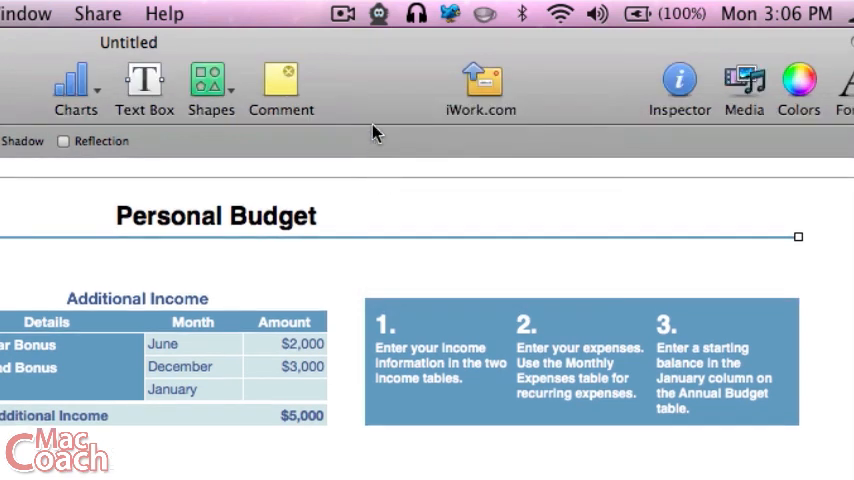
right_click(480, 85)
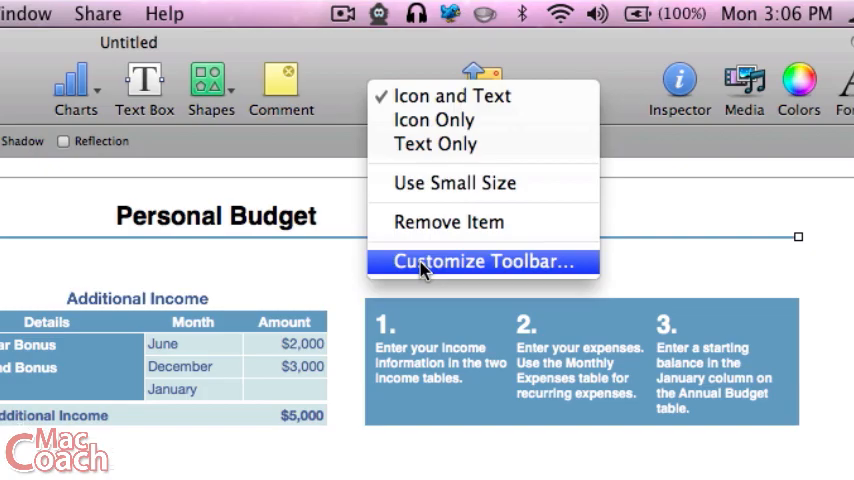
Open the toolbar customization sheet with Customize Toolbar…
click(482, 261)
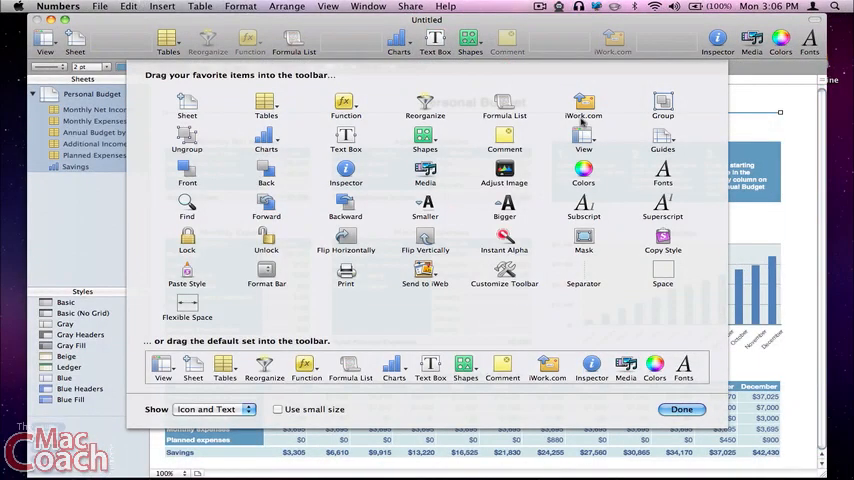
mouse_move(583, 122)
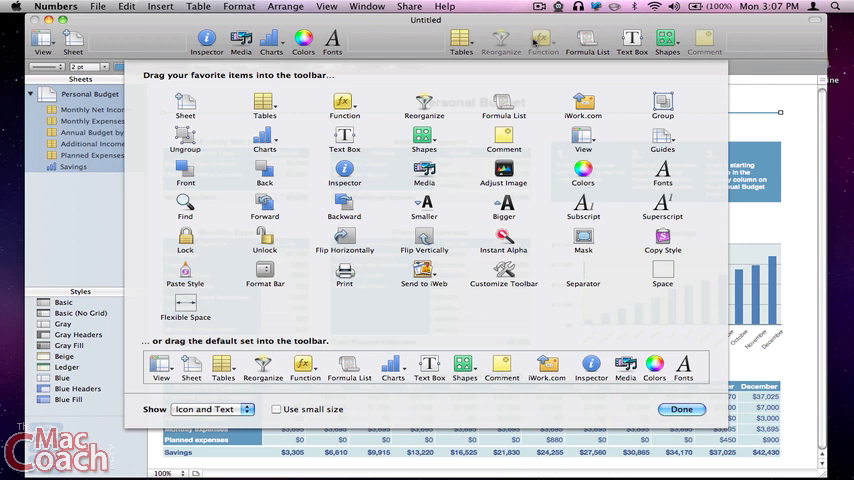
mouse_move(483, 182)
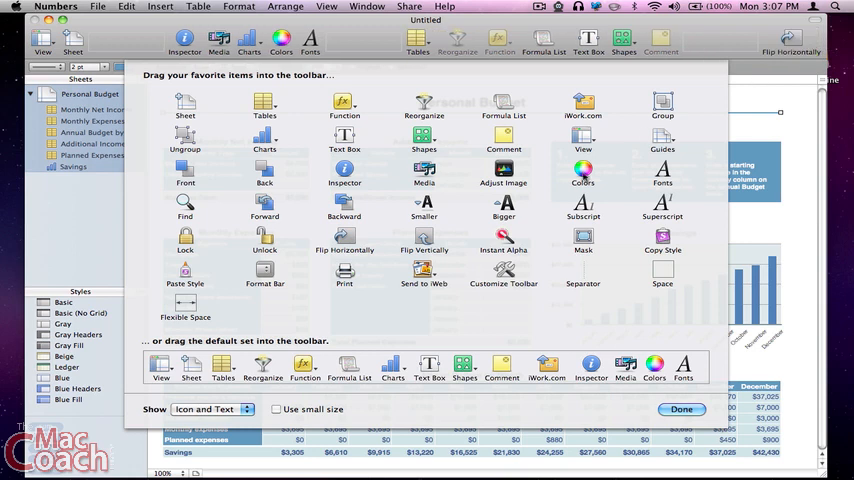
mouse_move(663, 248)
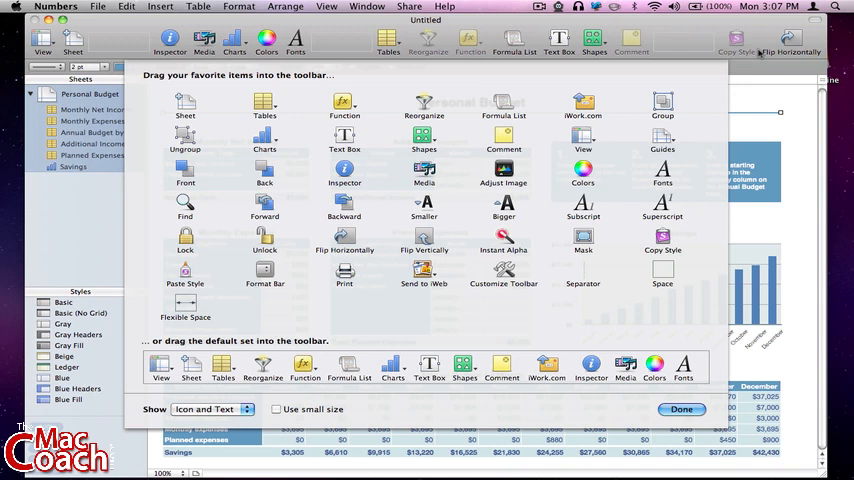
mouse_move(196, 277)
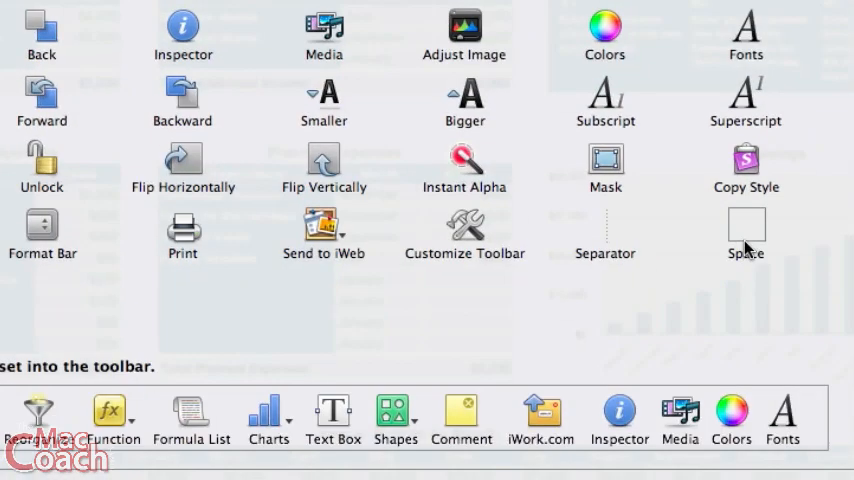
mouse_move(745, 258)
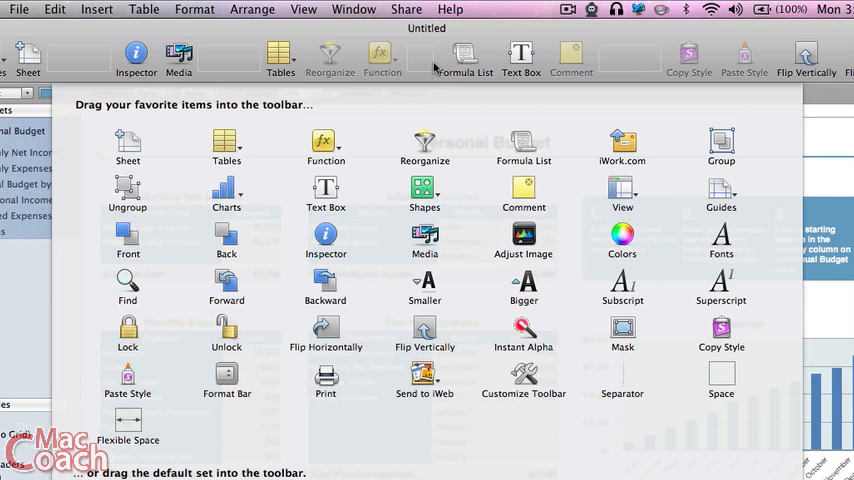
mouse_move(270, 78)
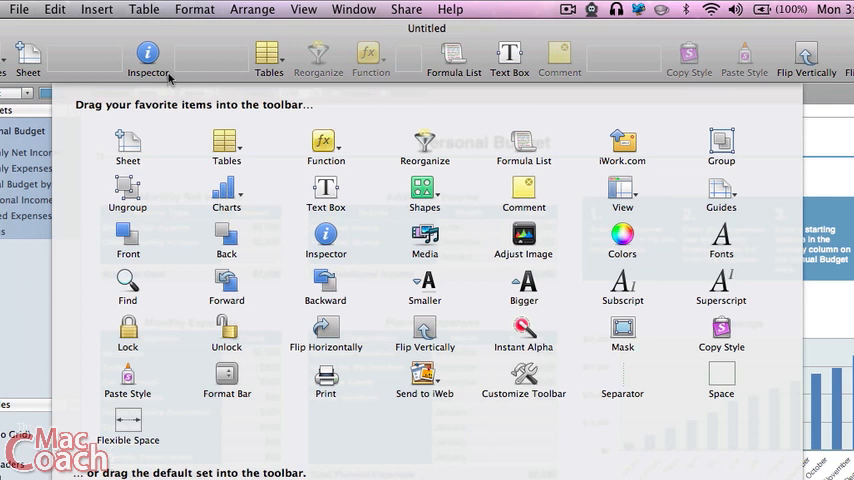
mouse_move(184, 74)
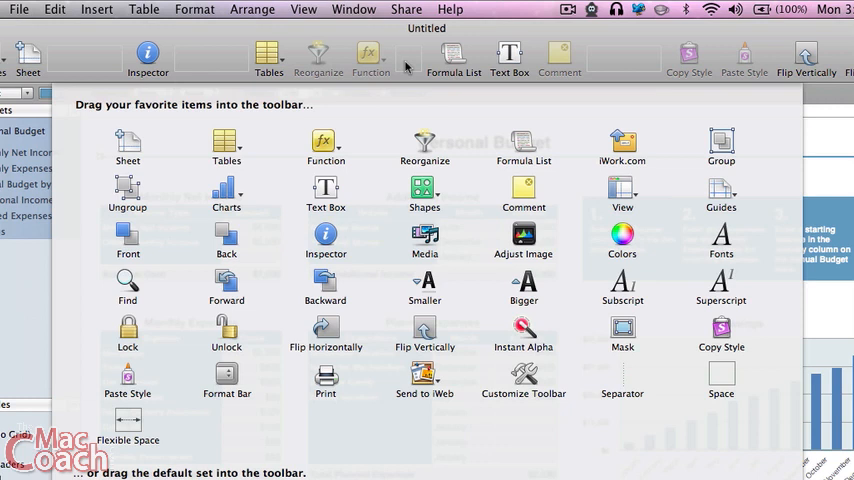
mouse_move(728, 383)
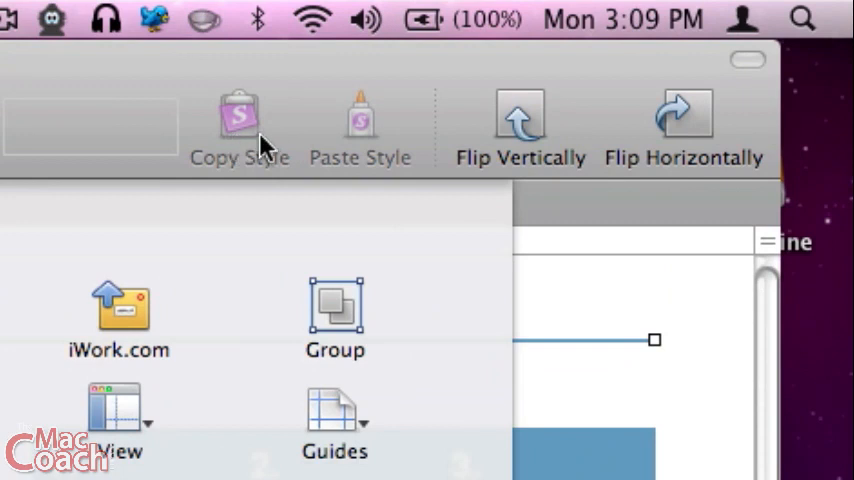
mouse_move(780, 137)
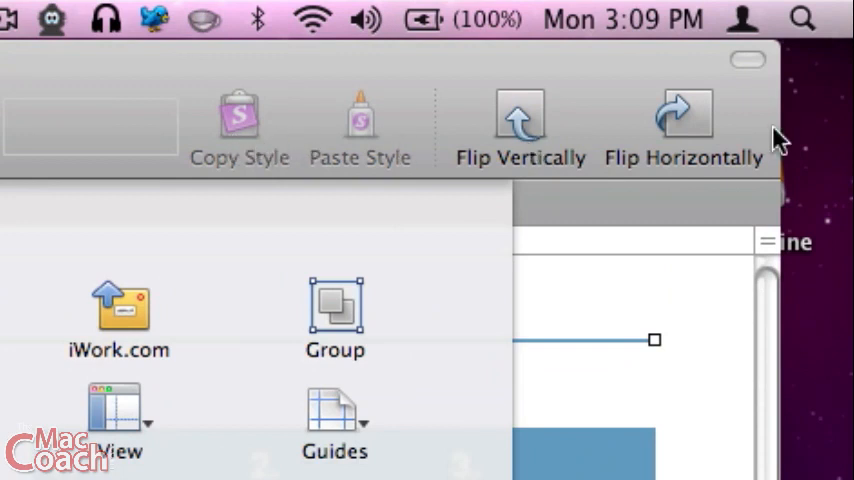
mouse_move(475, 140)
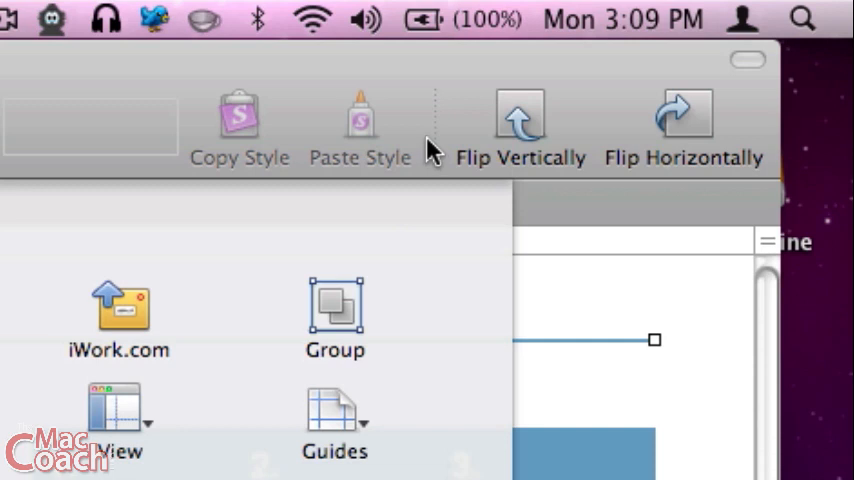
mouse_move(470, 162)
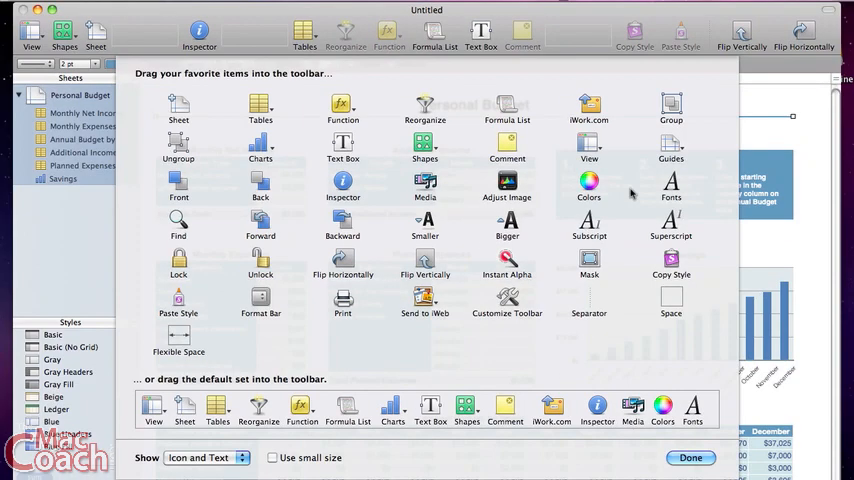
mouse_move(545, 293)
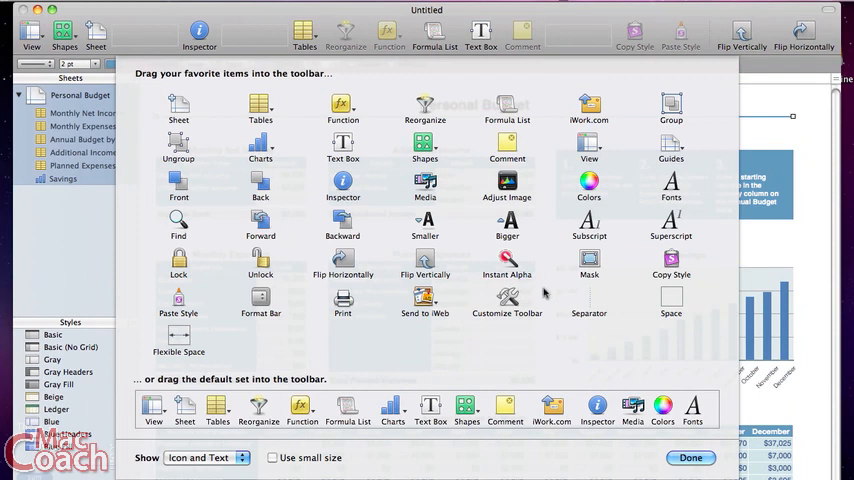
mouse_move(503, 415)
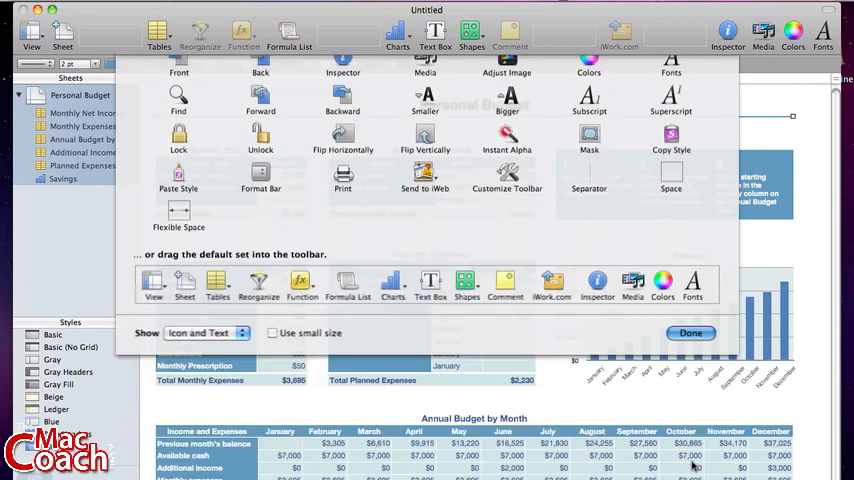
Save the default toolbar item set with Done, returning to Personal Budget
click(690, 333)
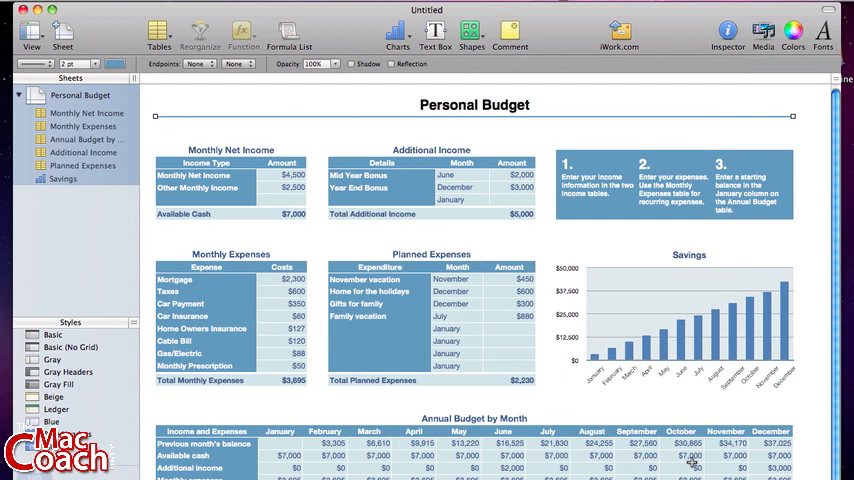